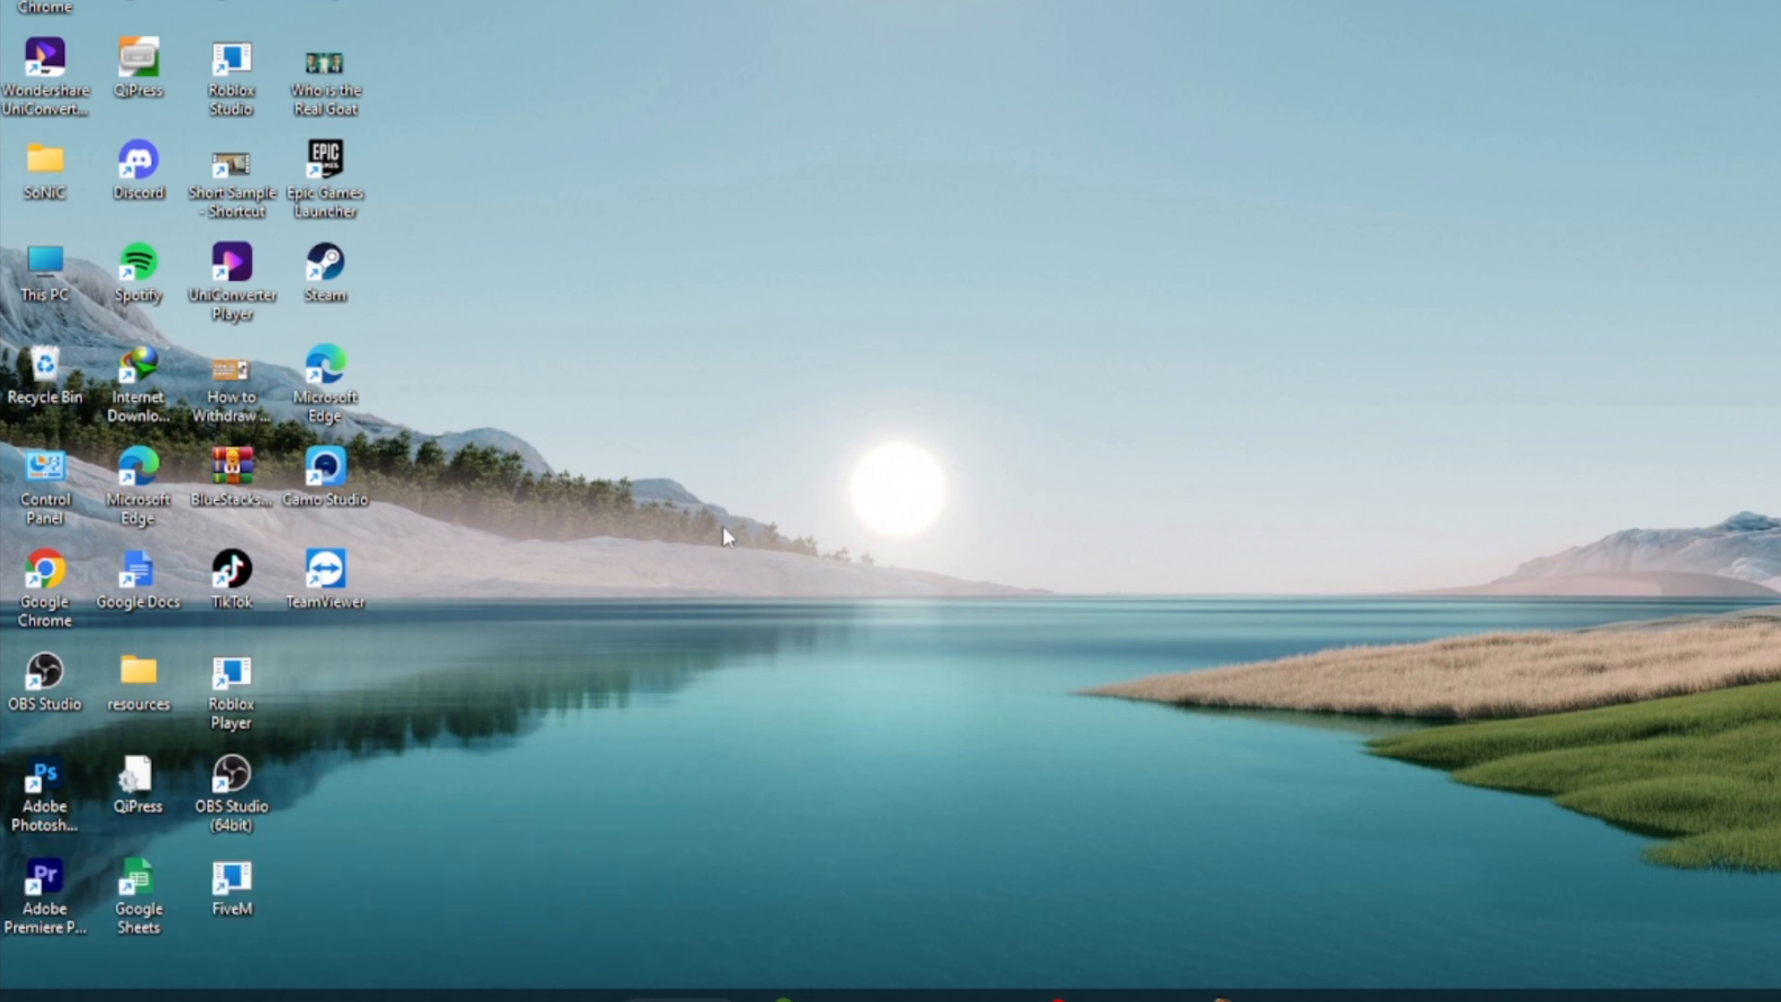
{"action": "mouse_move", "coordinate": [1027, 754]}
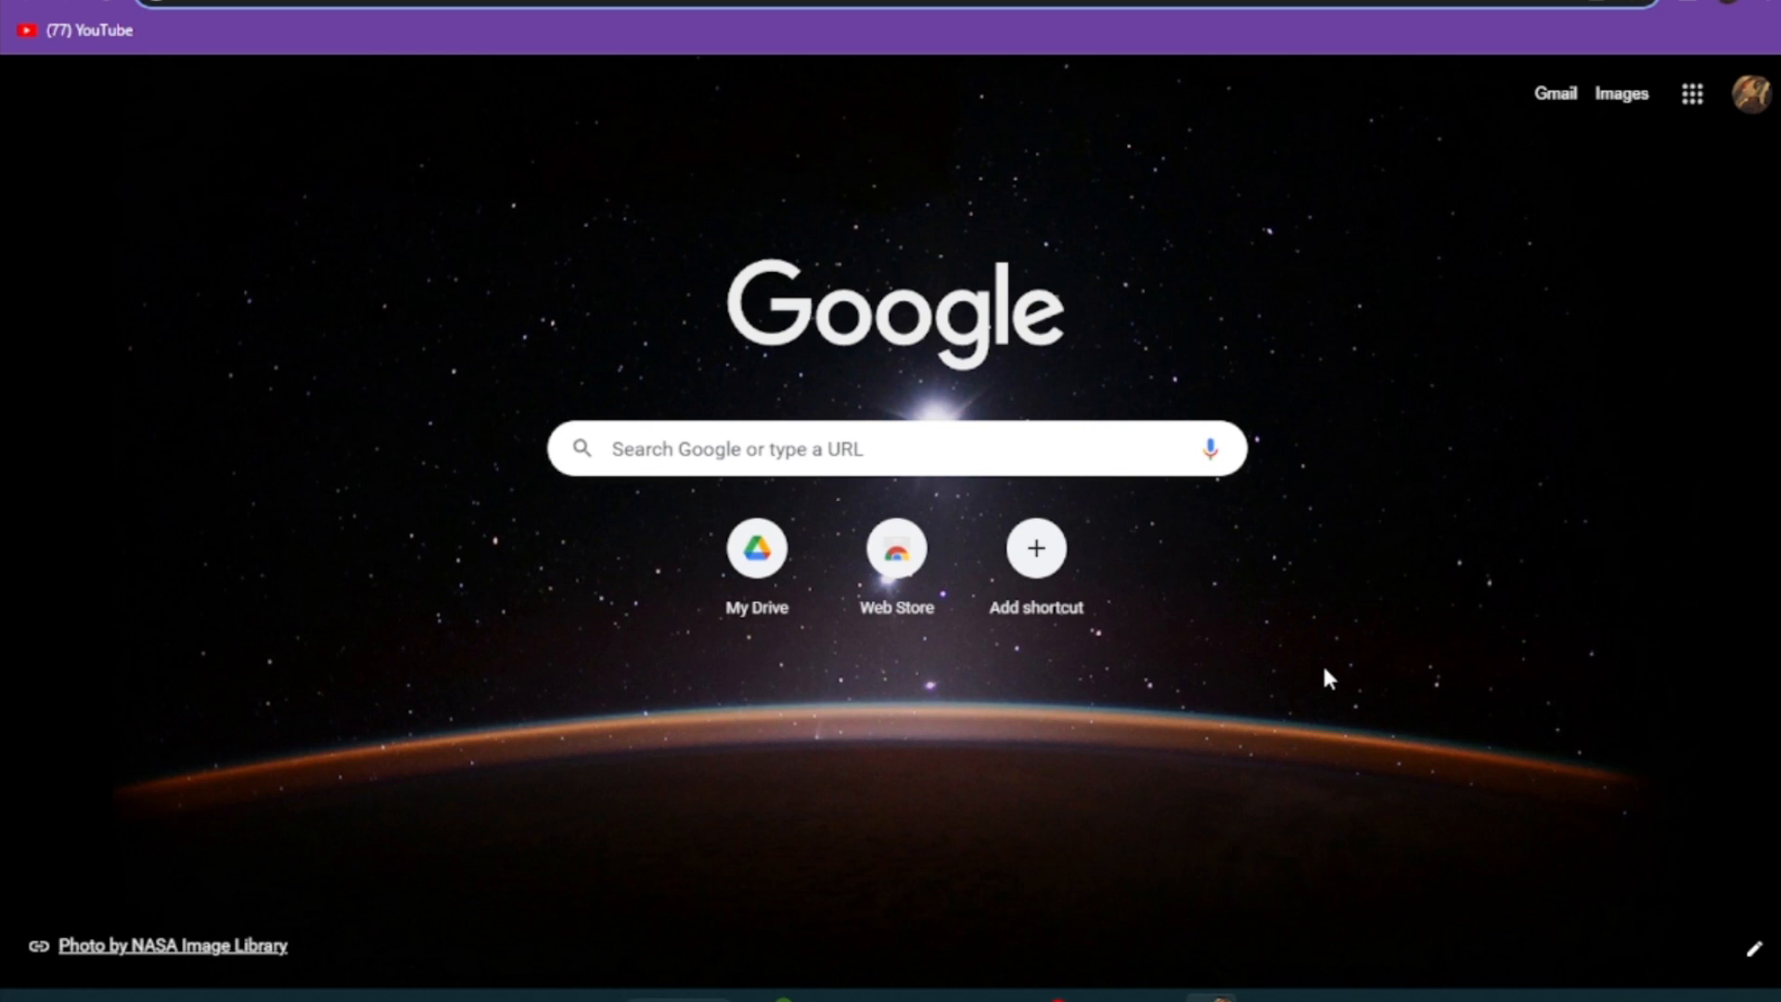
{"action": "mouse_move", "coordinate": [1122, 354]}
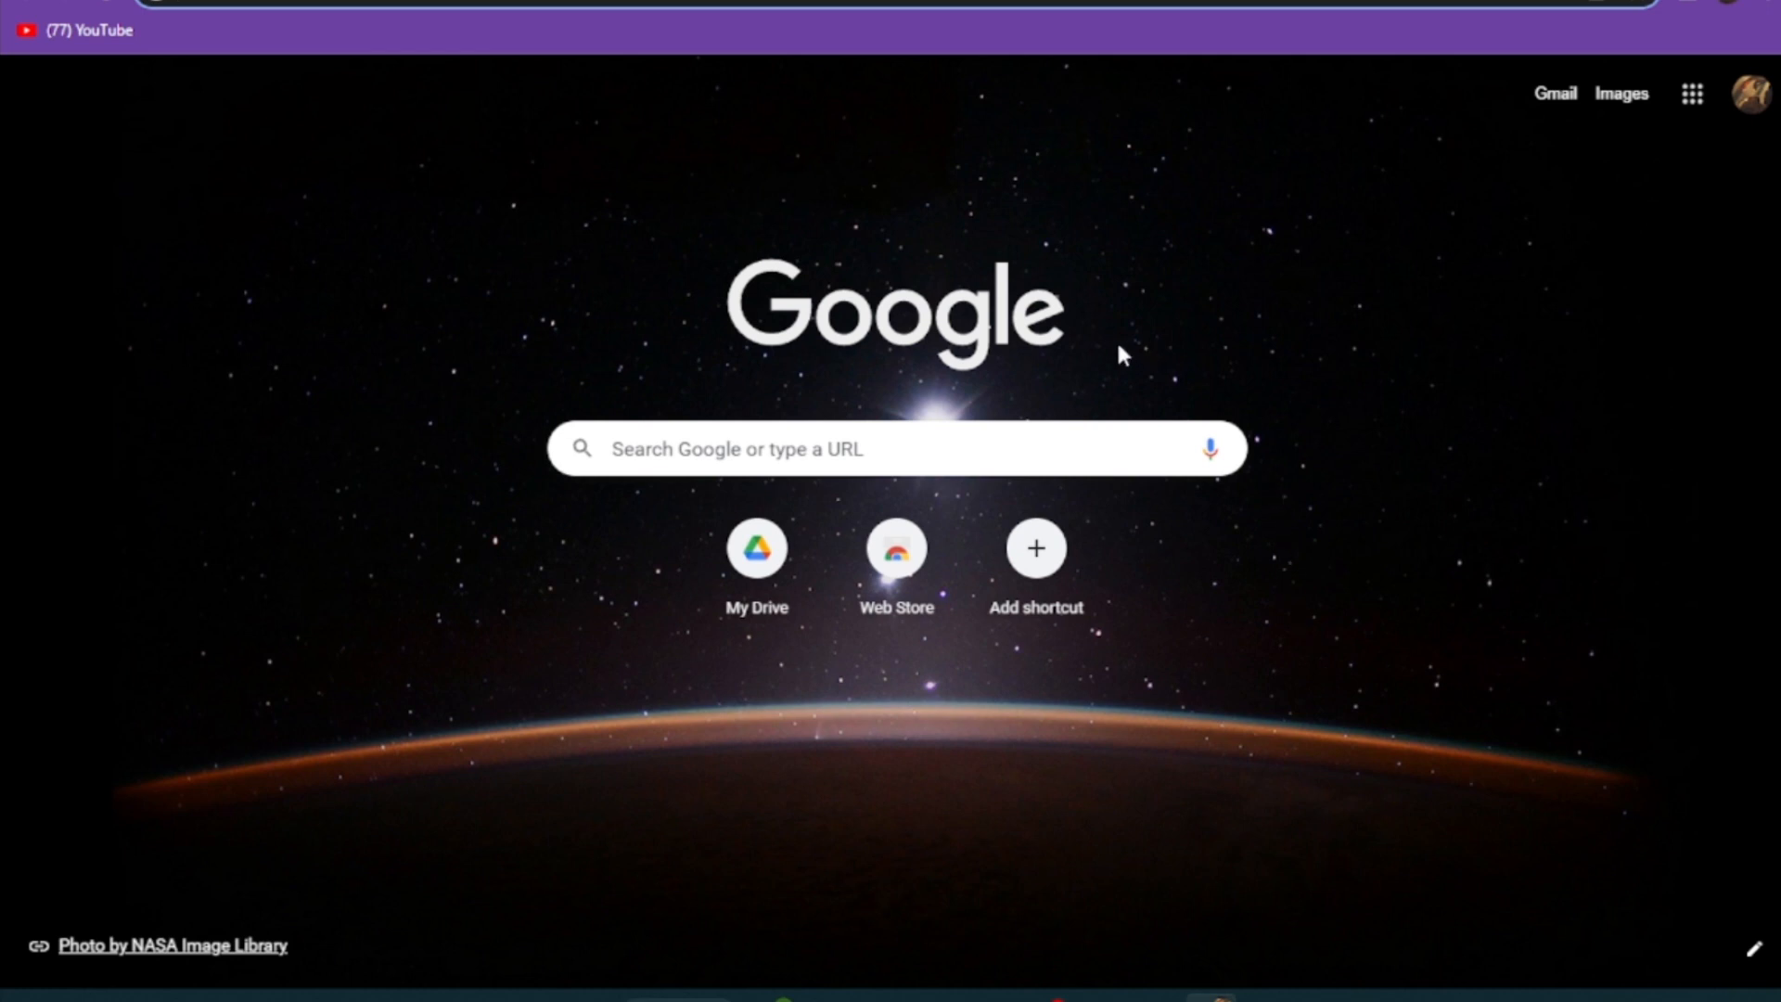
{"action": "mouse_move", "coordinate": [806, 435]}
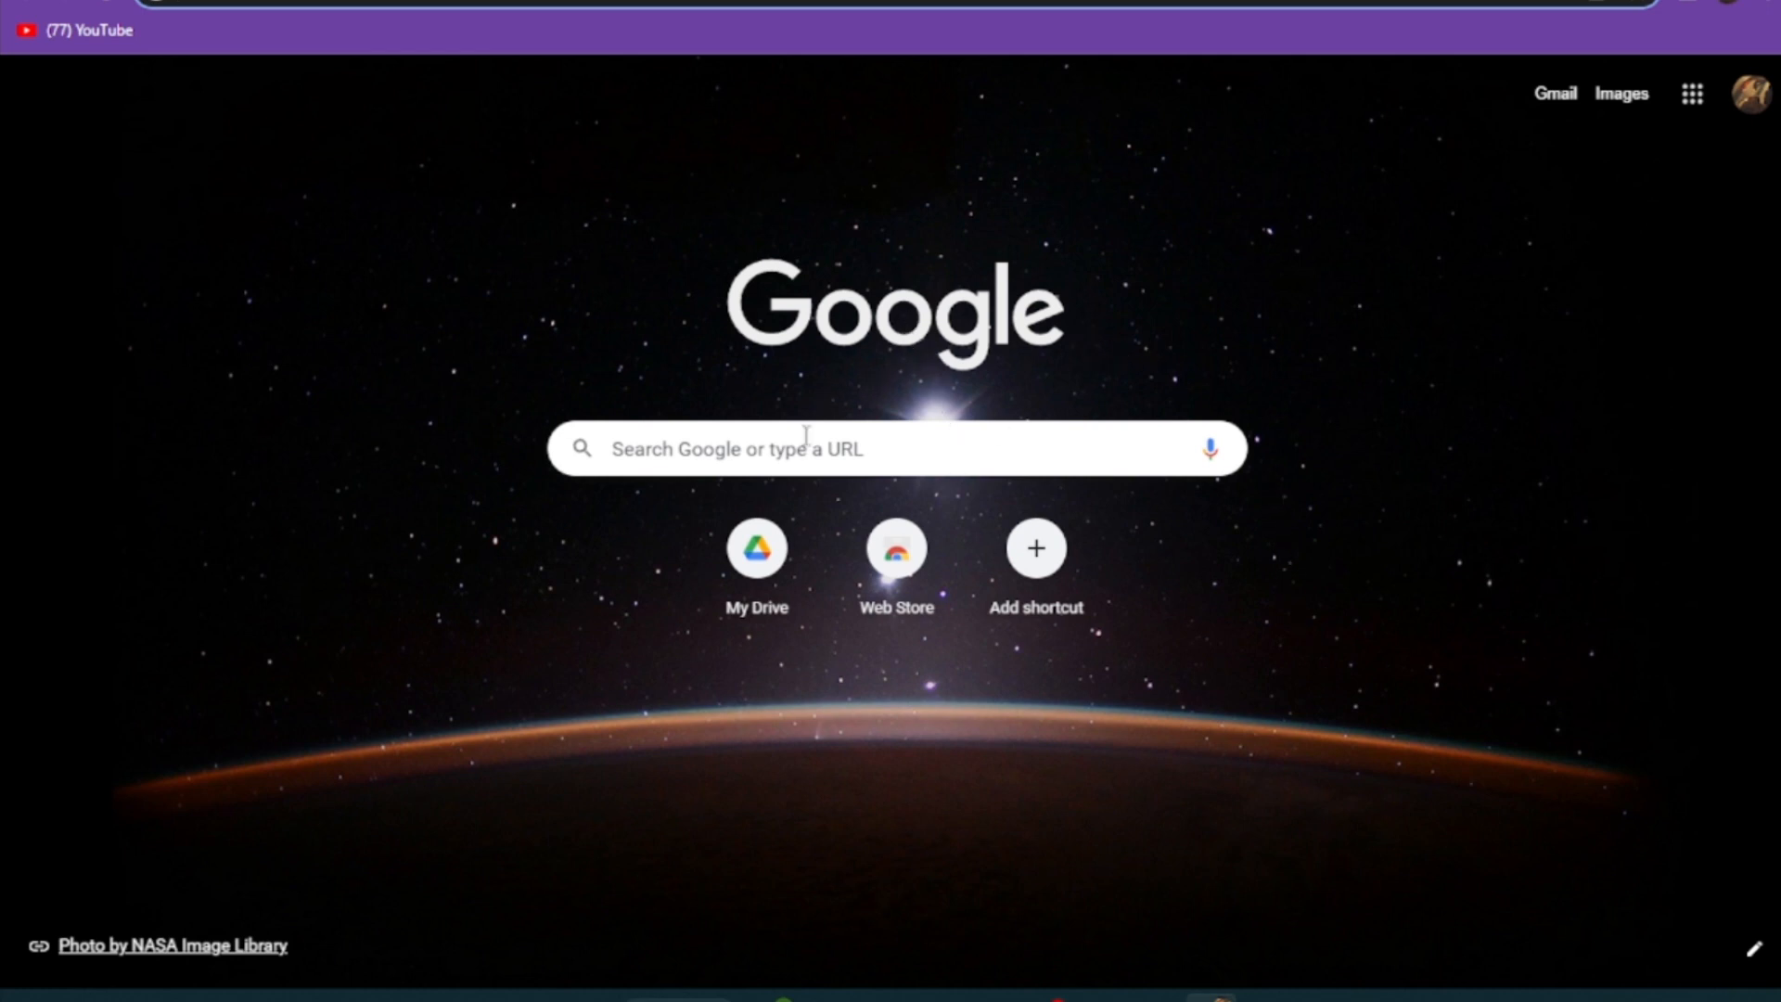
Search Google for 'telegram support' via the recent searches dropdown on the new tab page
{"action": "left_click", "coordinate": [896, 447]}
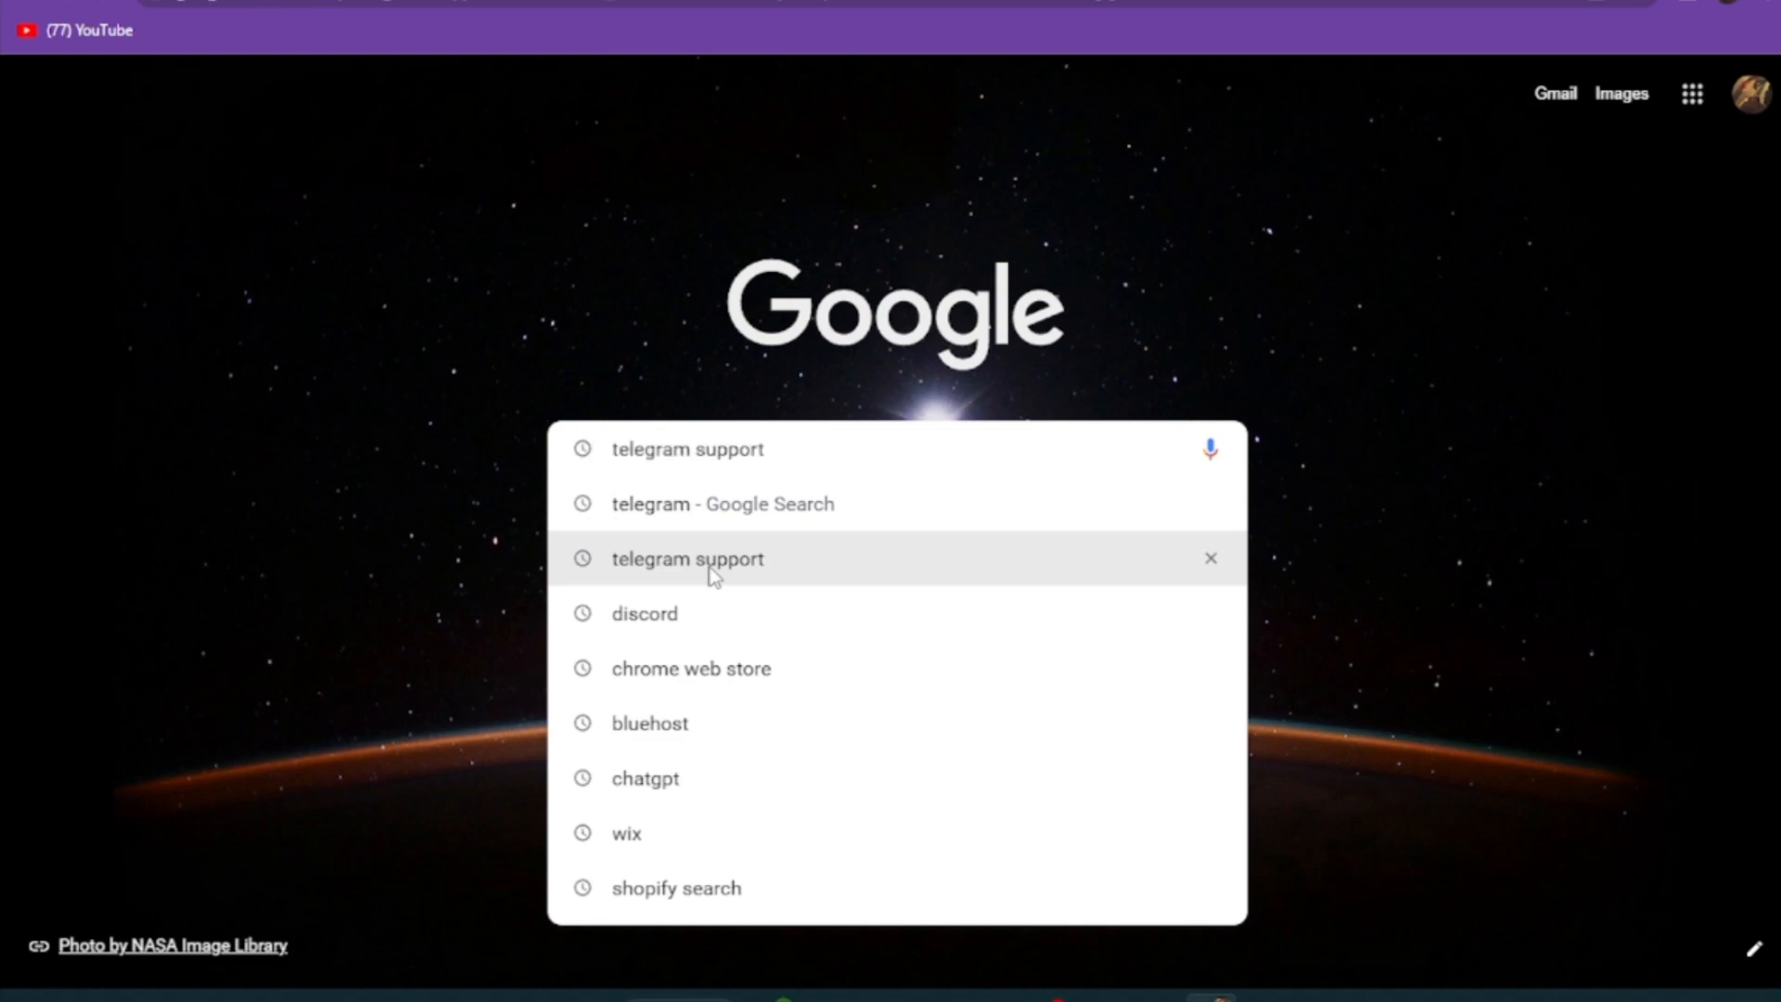
{"action": "left_click", "coordinate": [687, 558]}
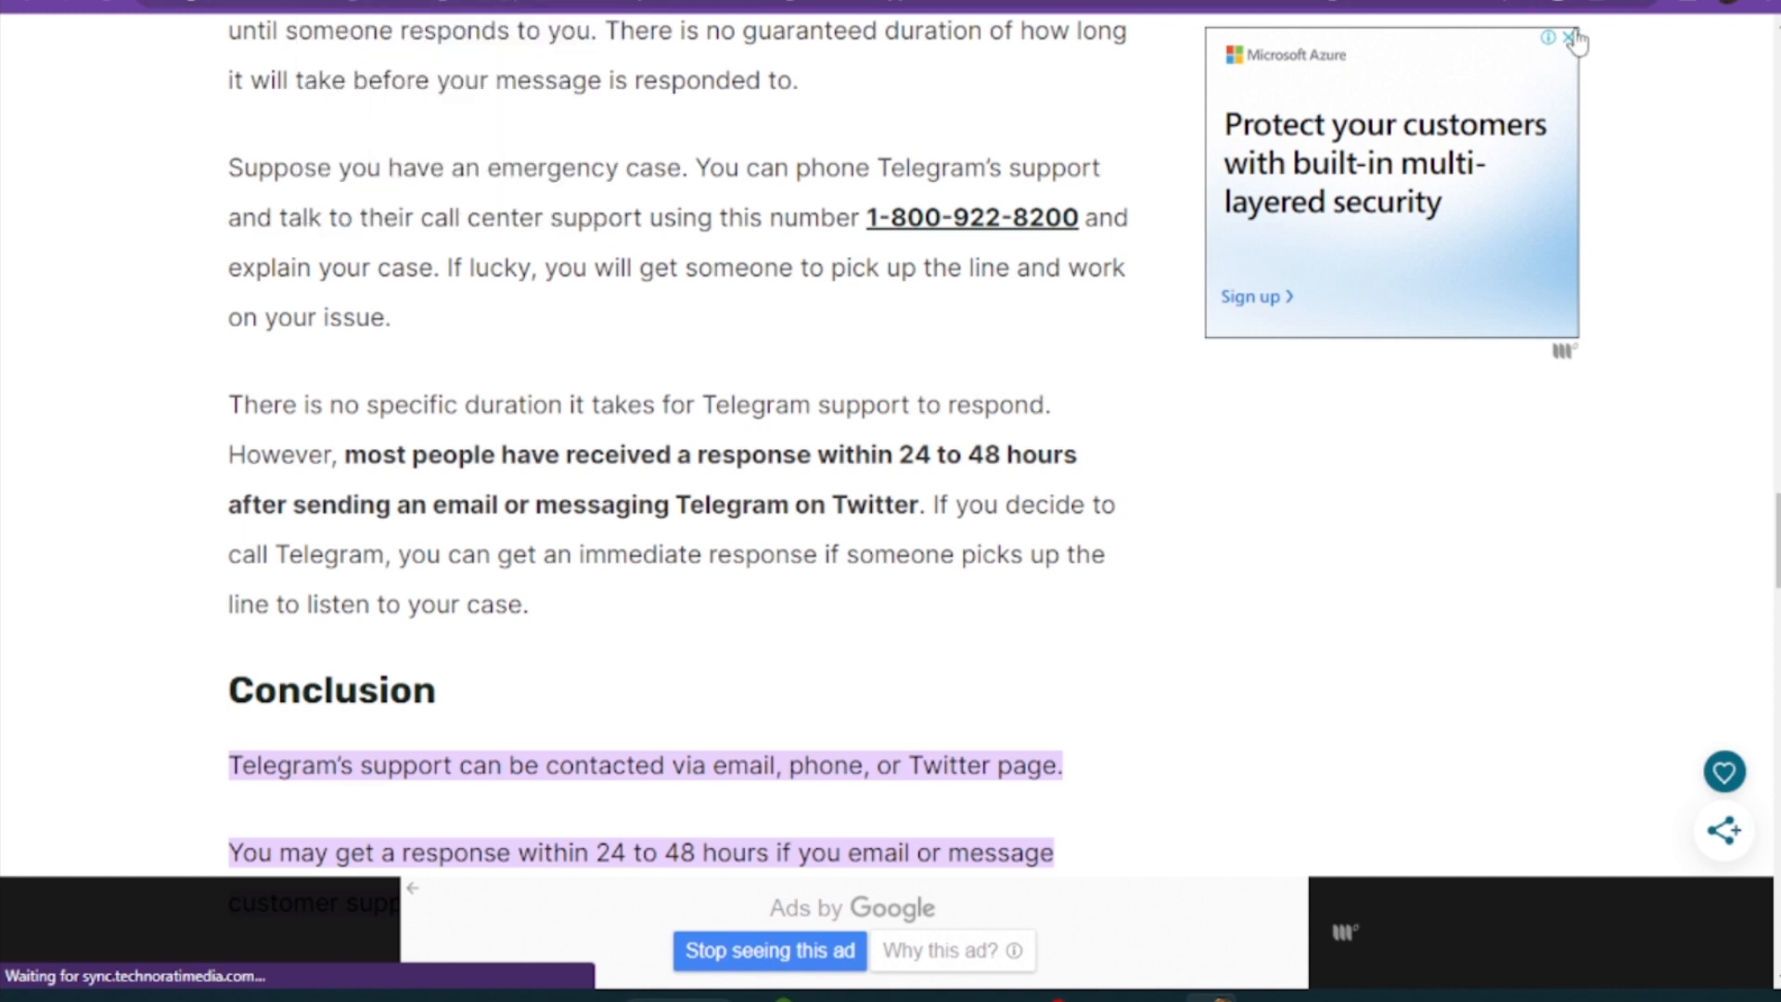
Close the Microsoft Azure side ad and scroll to the article's Conclusion section
{"action": "left_click", "coordinate": [1568, 36]}
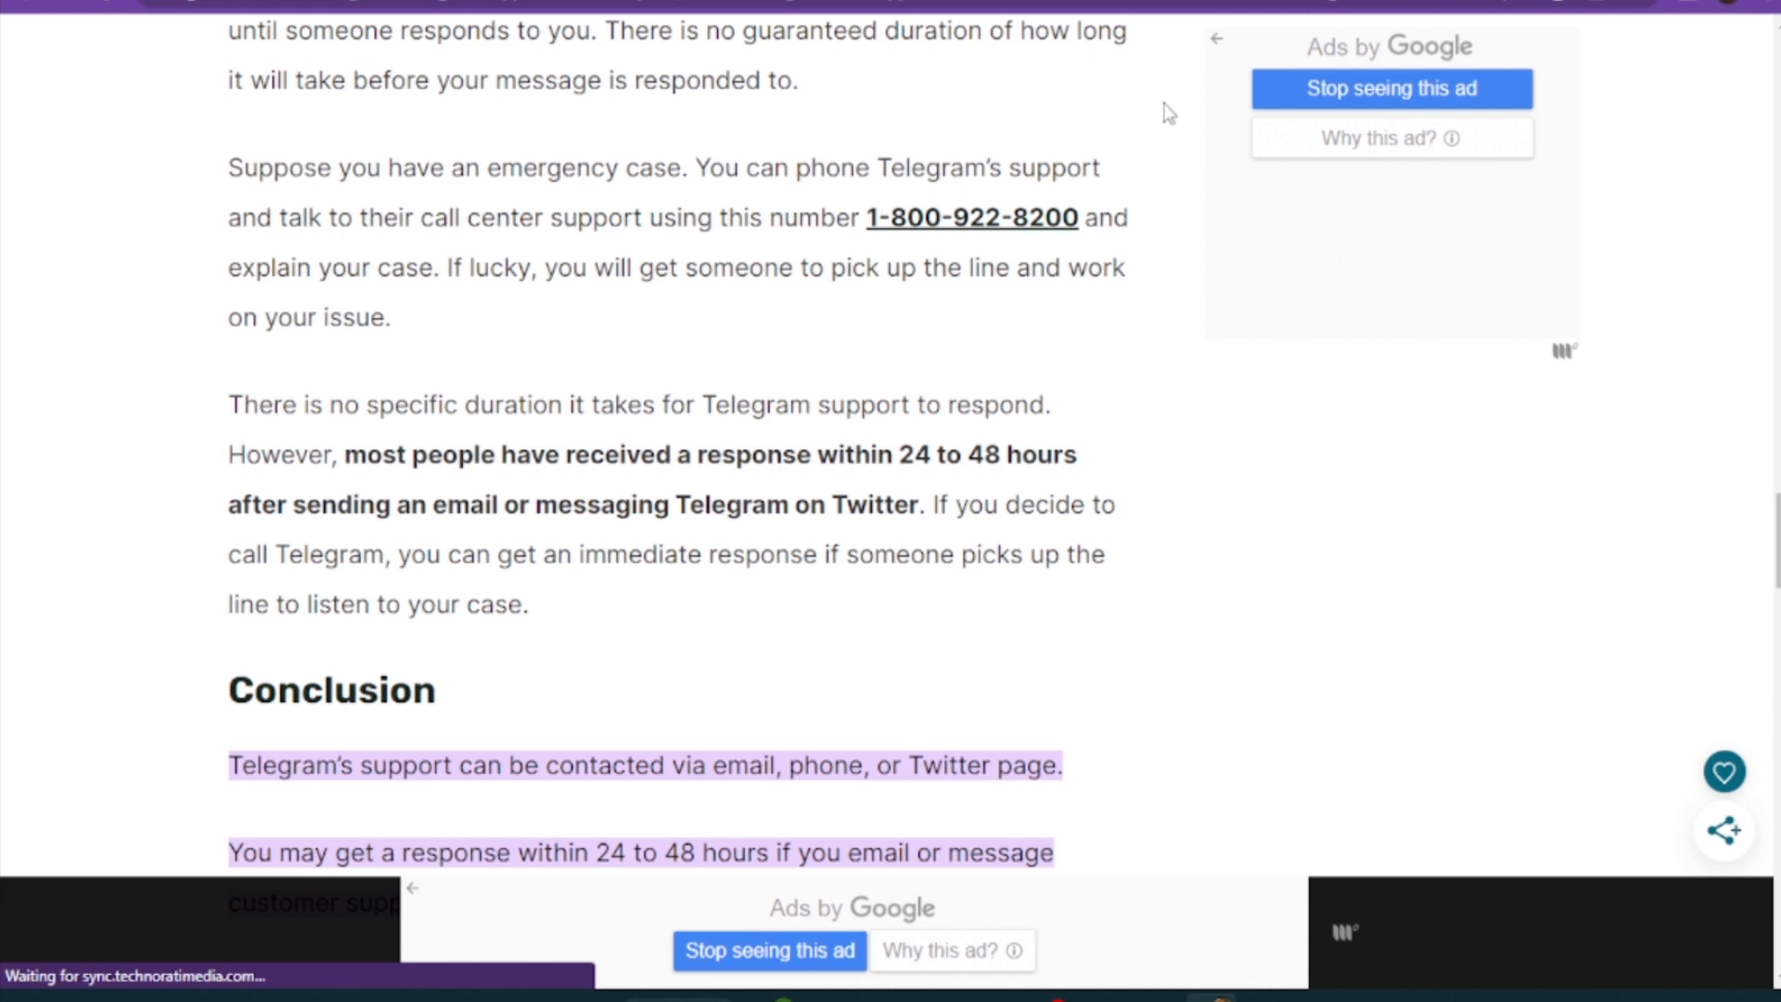
{"action": "mouse_move", "coordinate": [818, 301]}
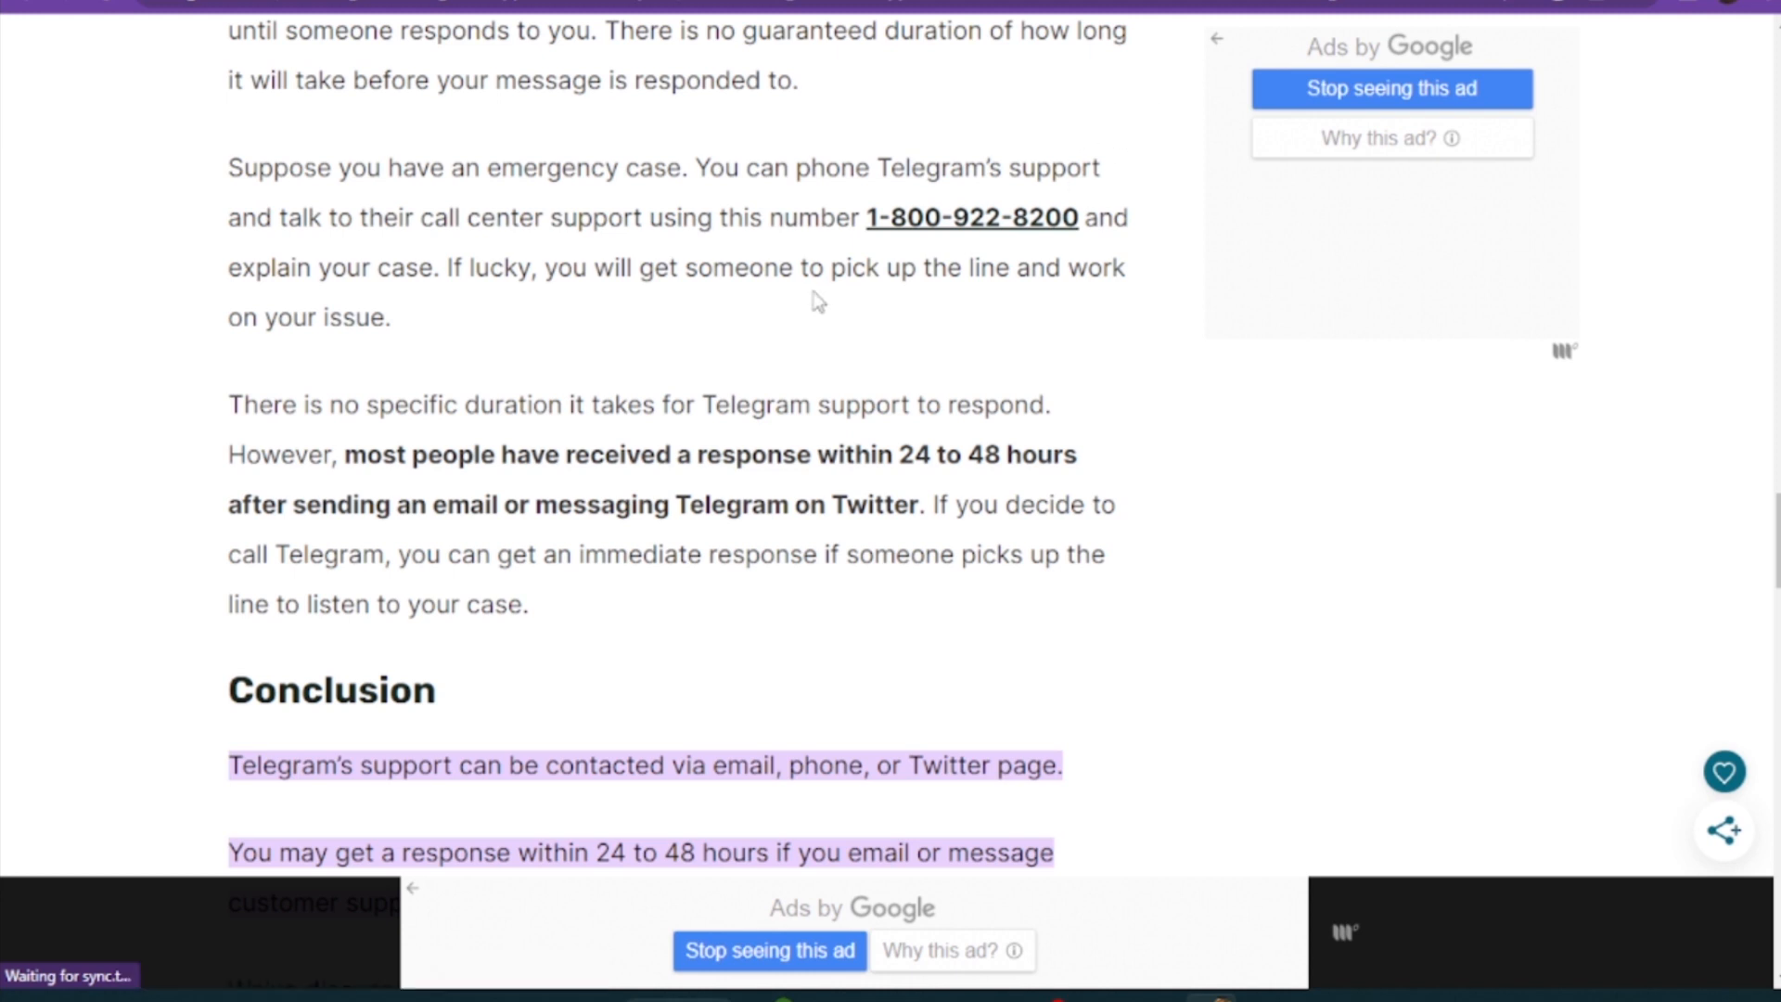
{"action": "scroll", "scroll_direction": "down", "scroll_amount": 3}
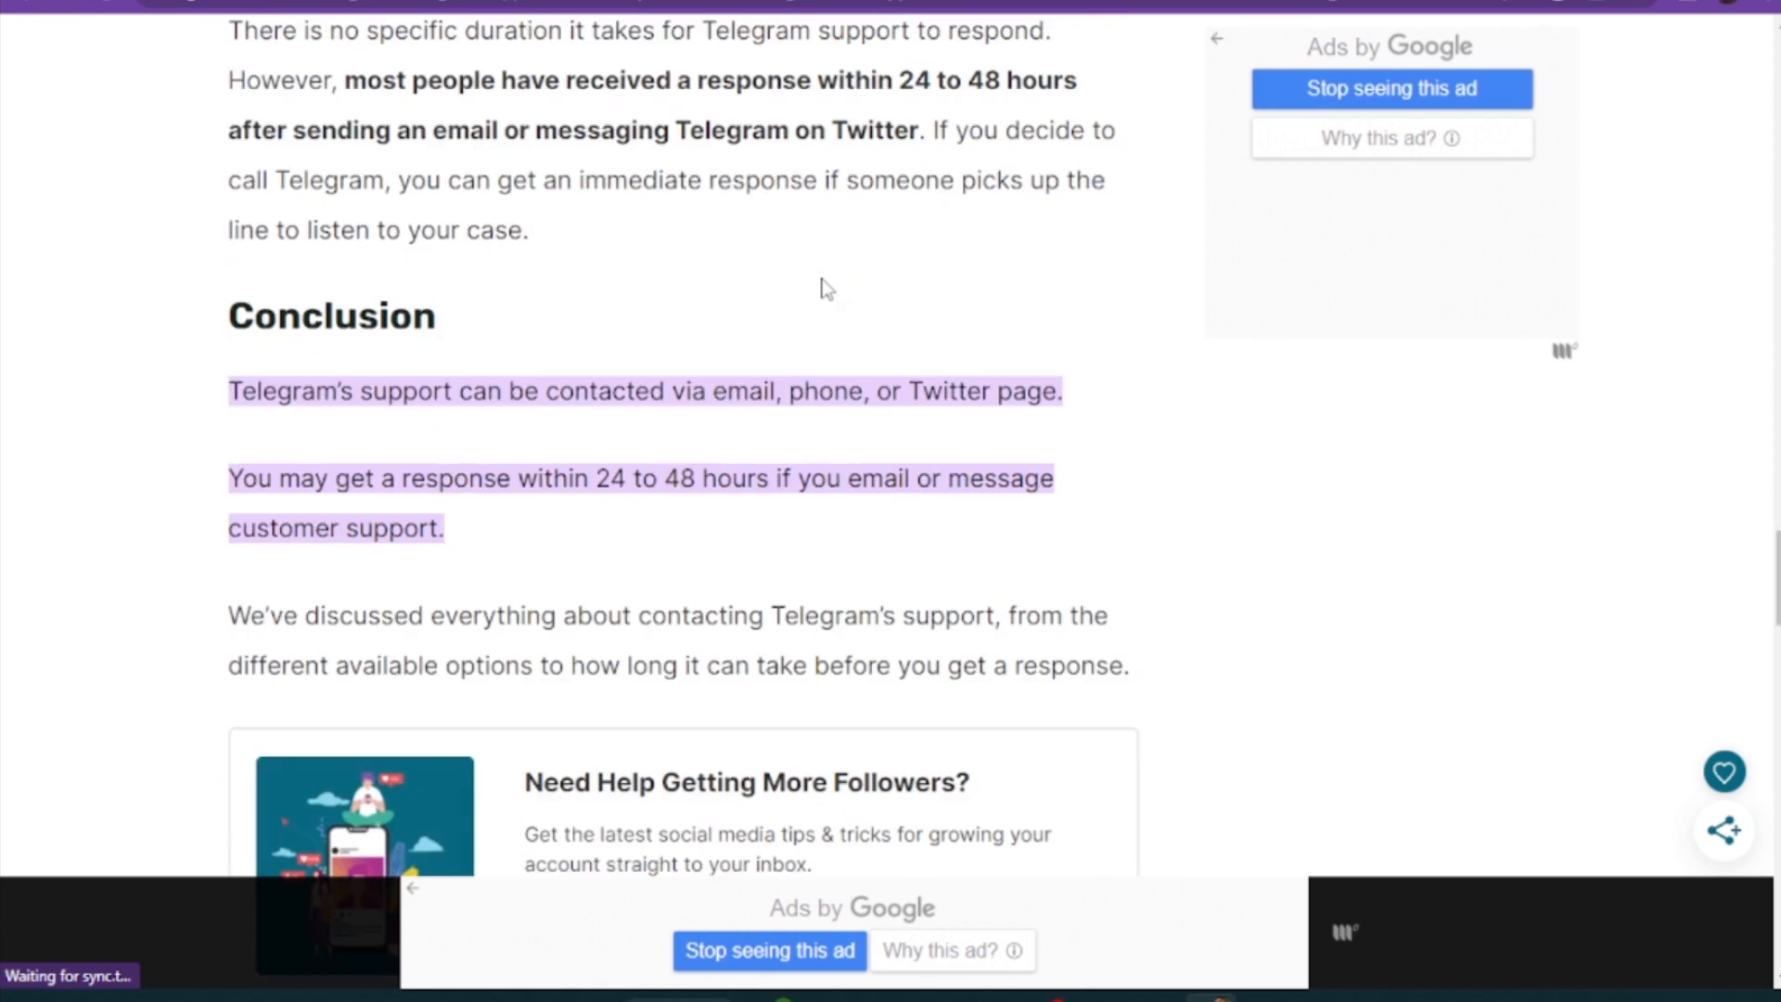
{"action": "scroll", "scroll_direction": "up", "scroll_amount": 3}
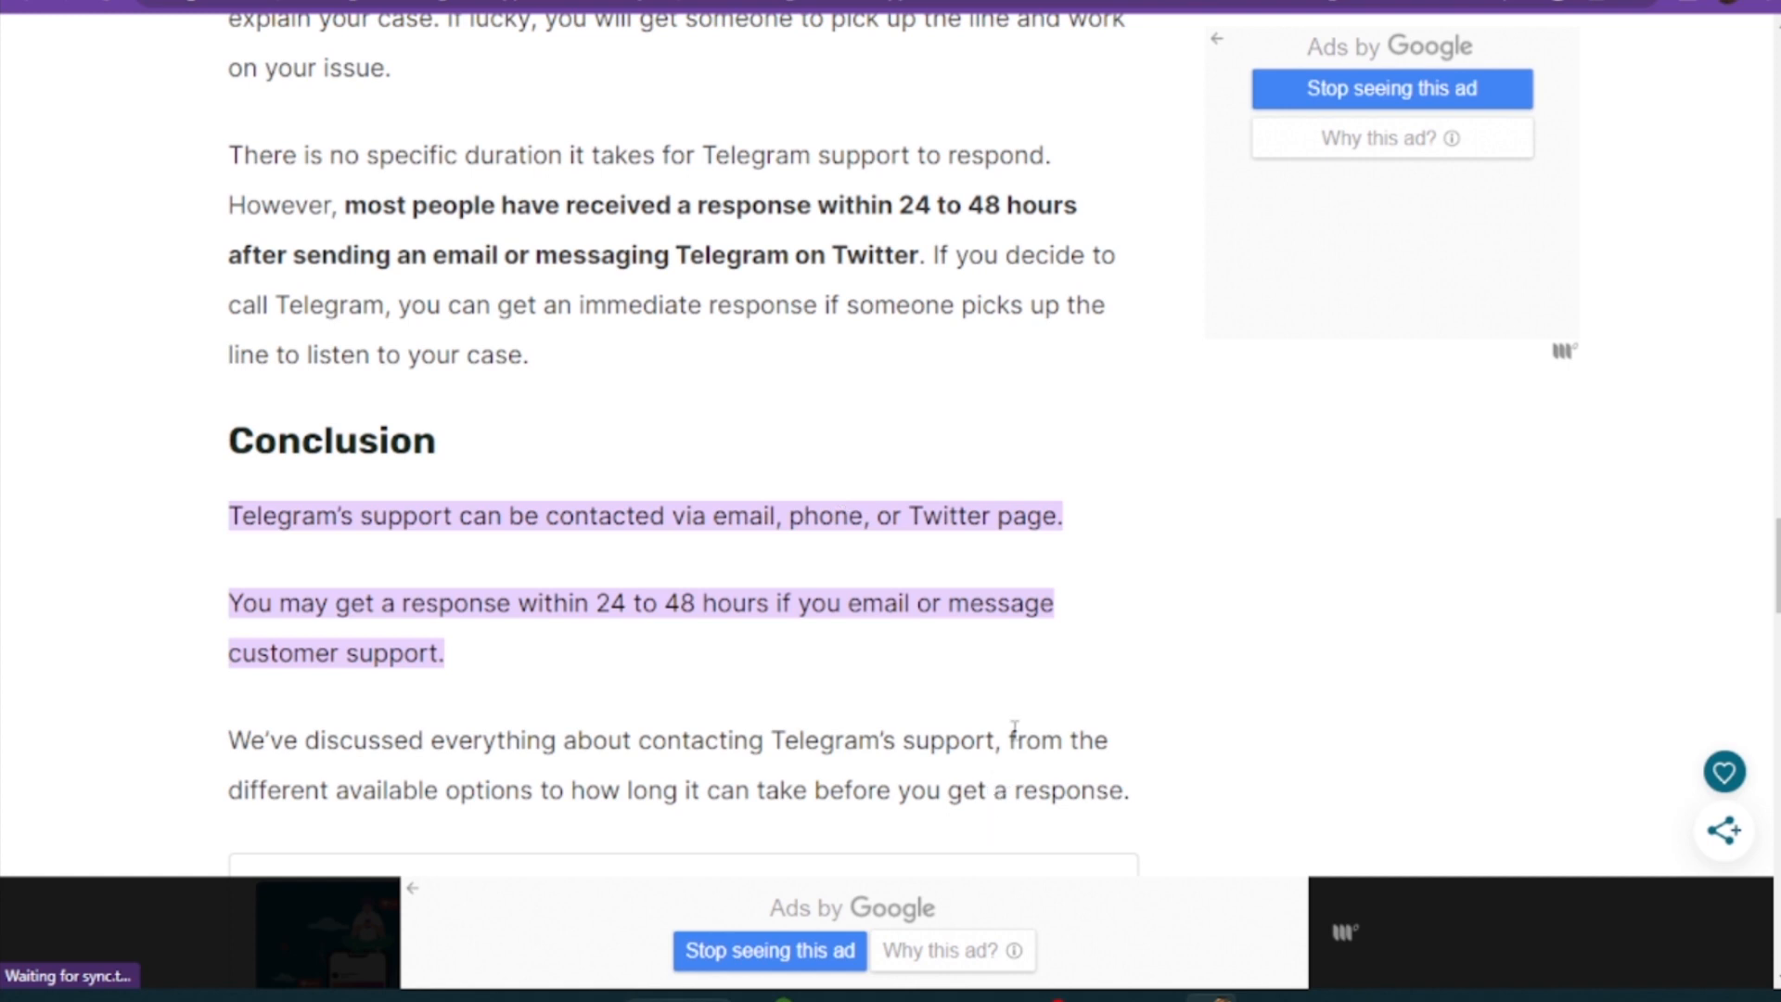
{"action": "mouse_move", "coordinate": [997, 697]}
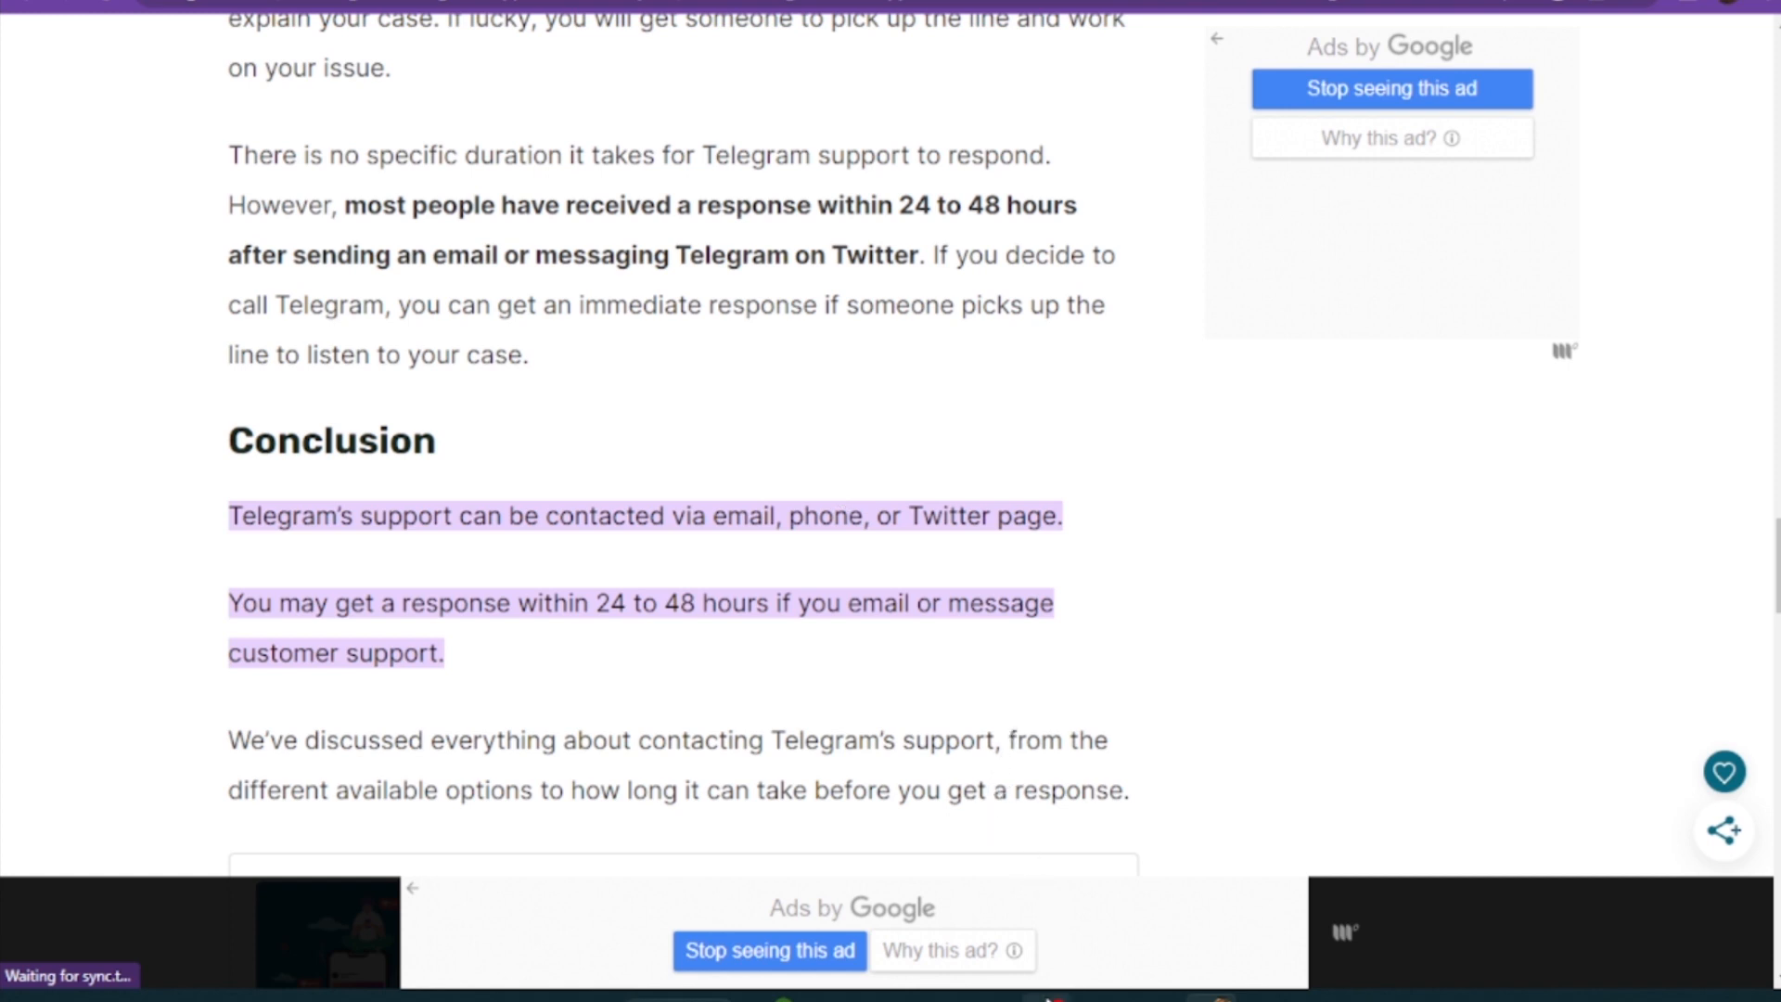
{"action": "mouse_move", "coordinate": [823, 289]}
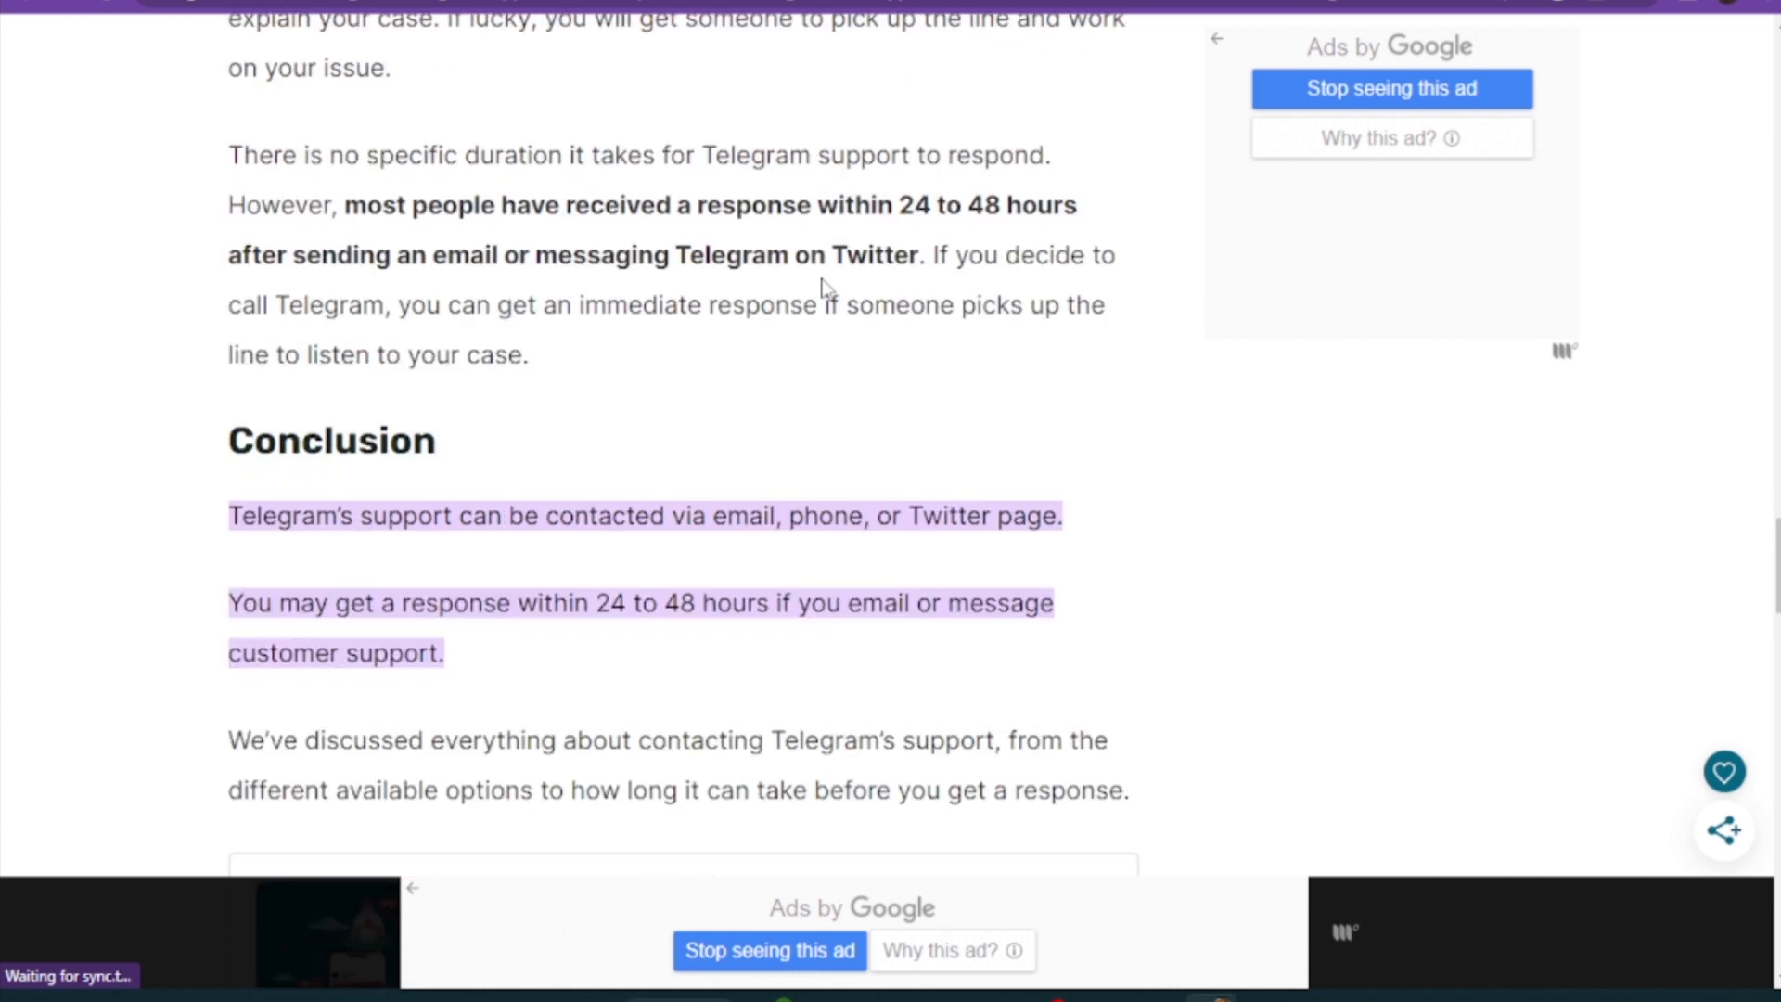